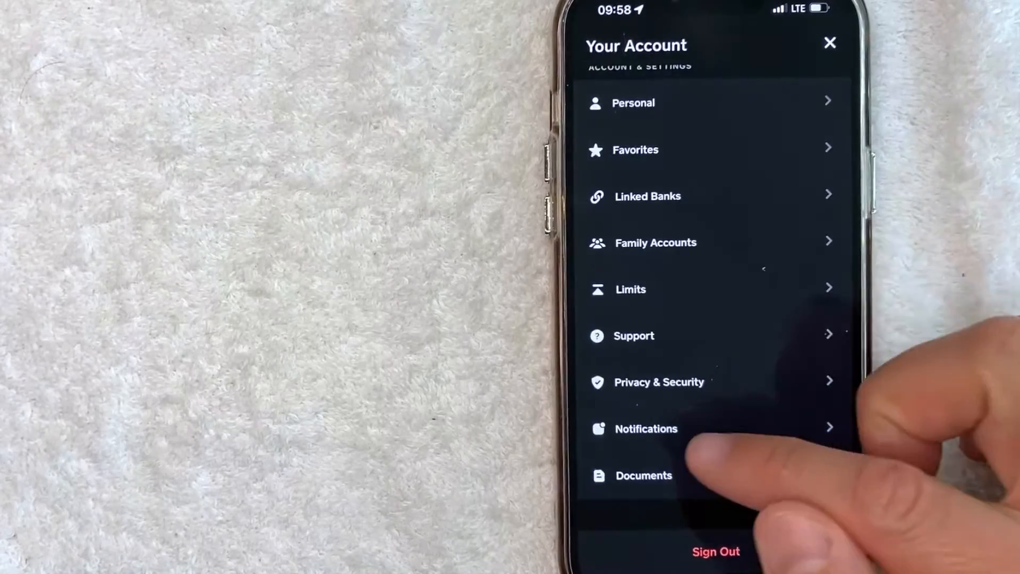
mouse_move(813, 455)
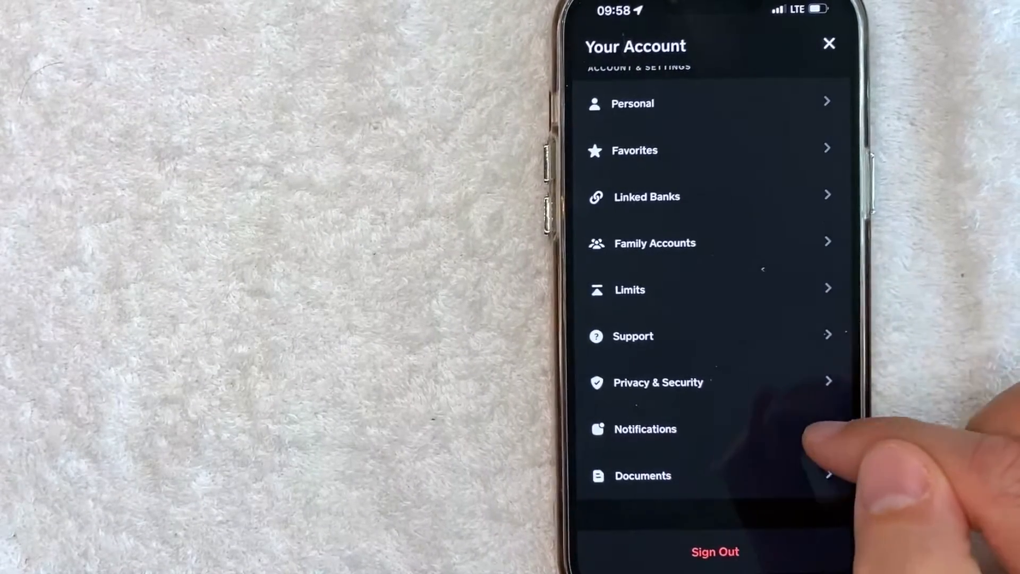
Step: Open the Notifications page from the Your Account settings list
left_click(644, 429)
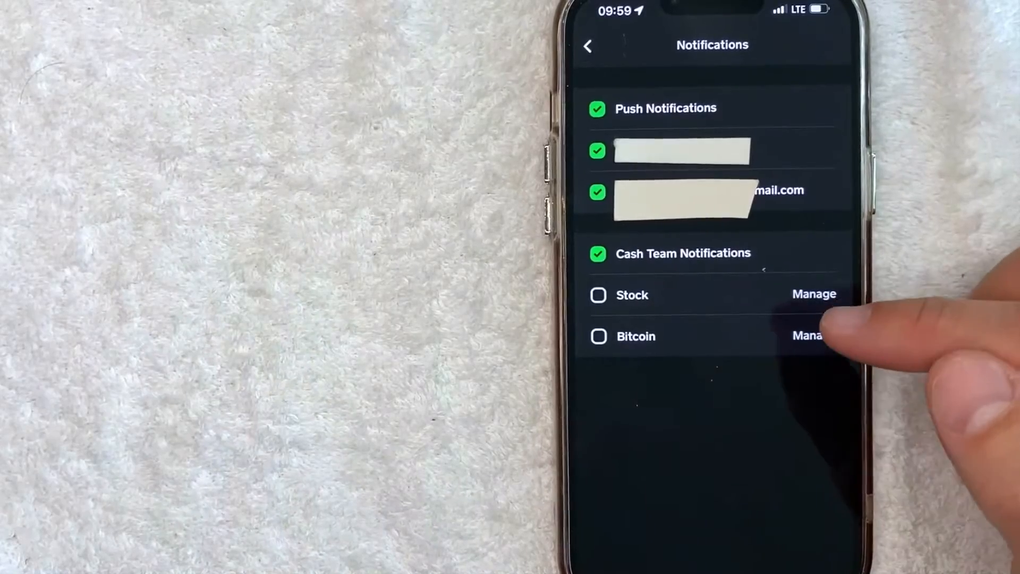
Step: Toggle Cash Team notifications off and back on, then enable Stock notifications
left_click(598, 253)
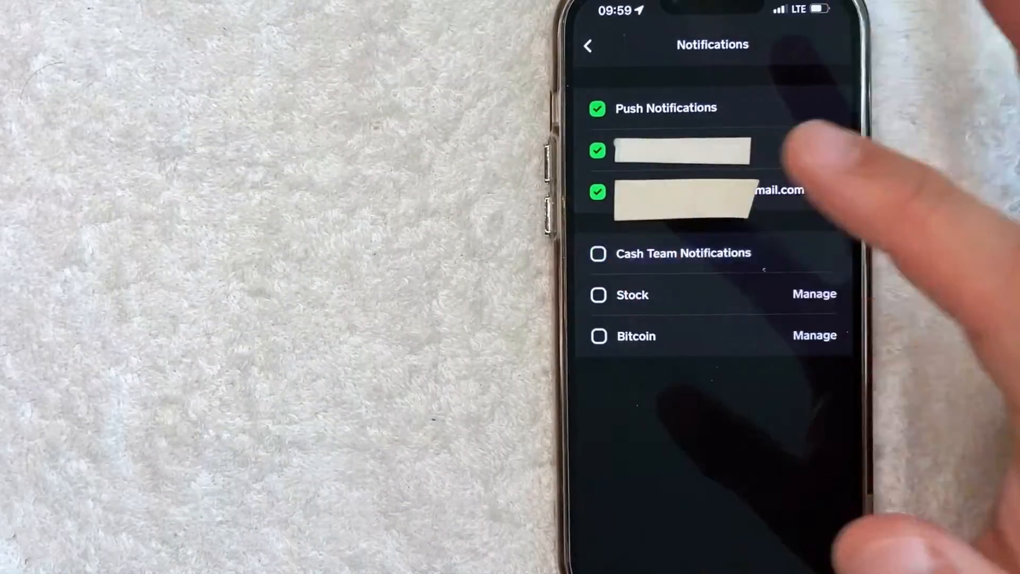
left_click(597, 253)
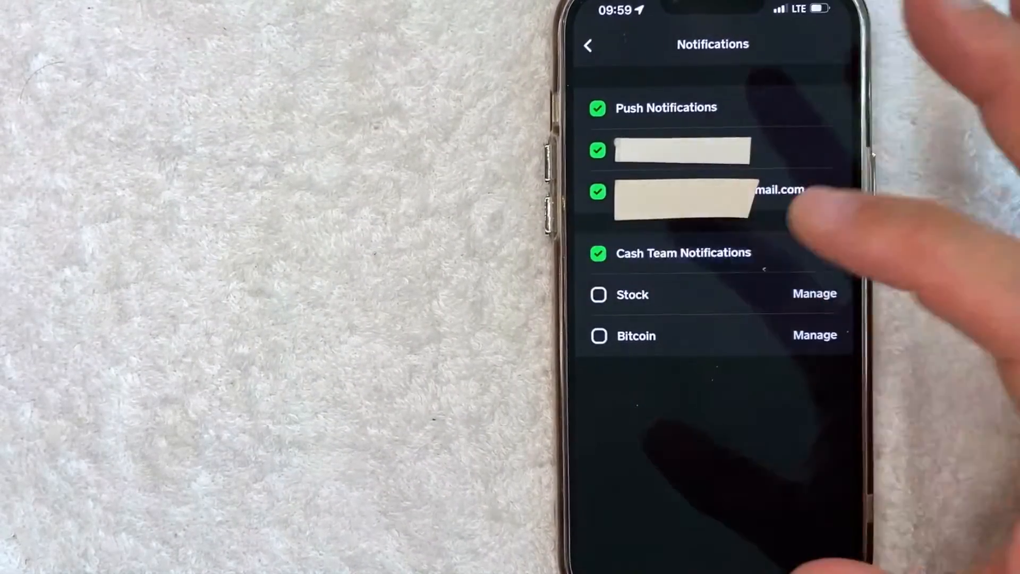
left_click(598, 294)
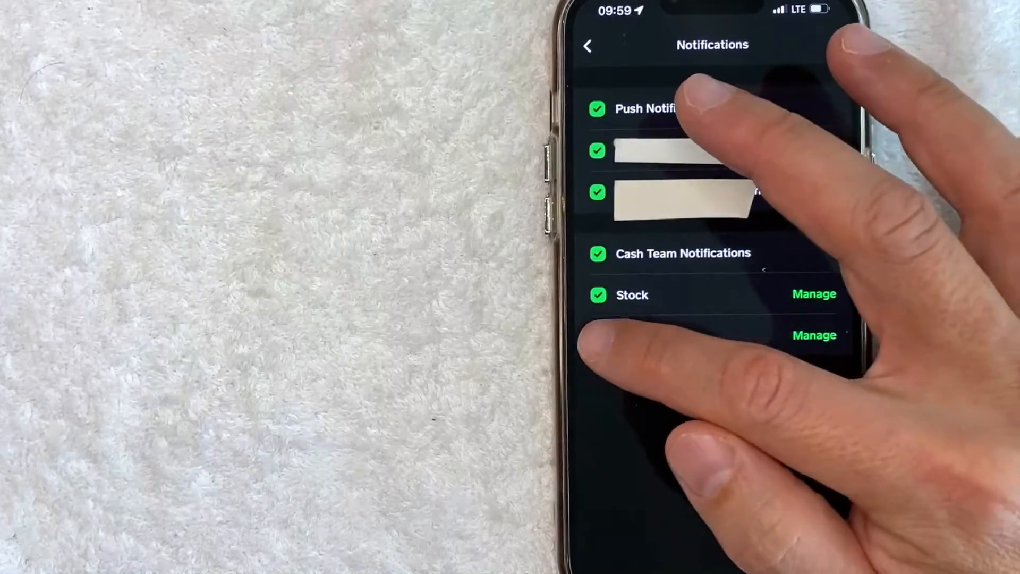